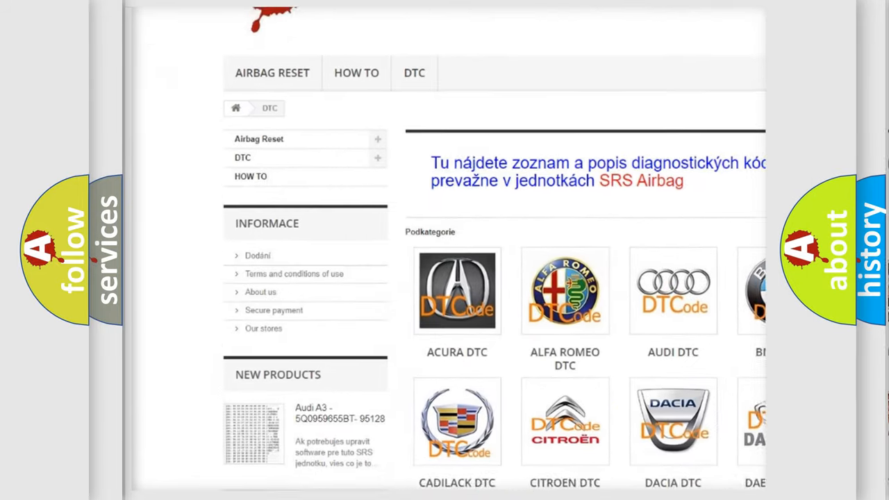
{"action": "scroll", "scroll_direction": "down", "scroll_amount": 3}
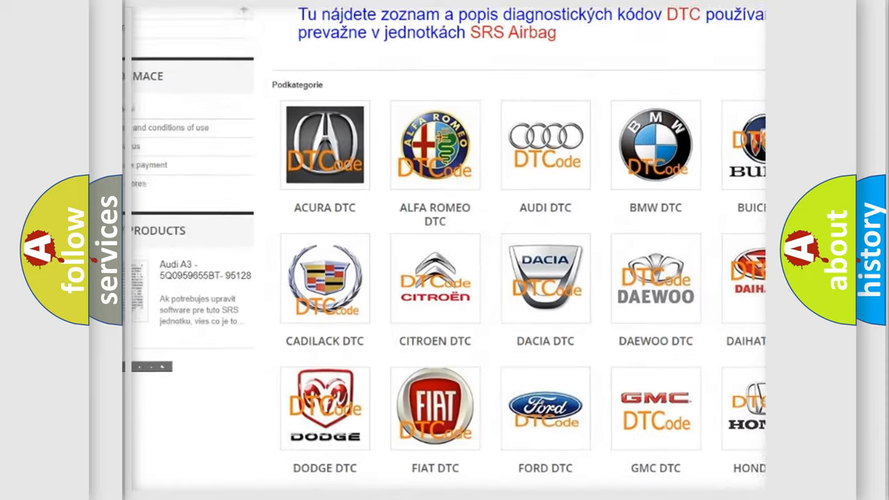
{"action": "scroll", "scroll_direction": "down", "scroll_amount": 3}
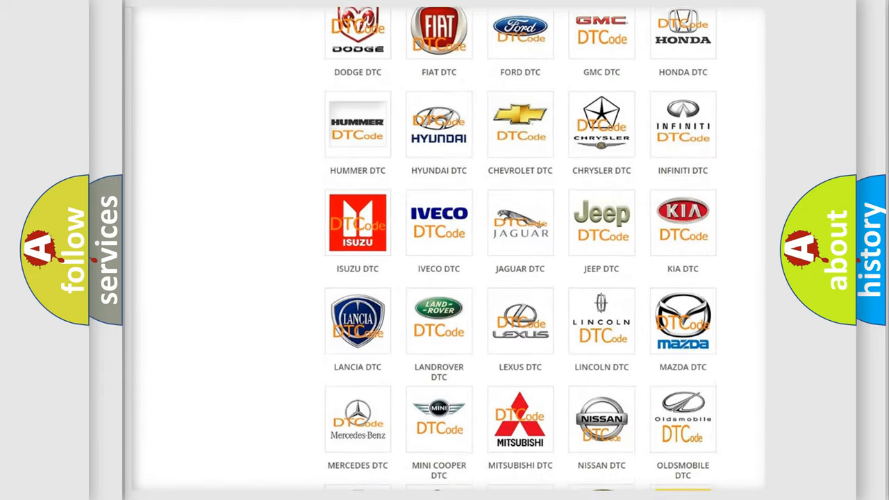
{"action": "scroll", "scroll_direction": "down", "scroll_amount": 3}
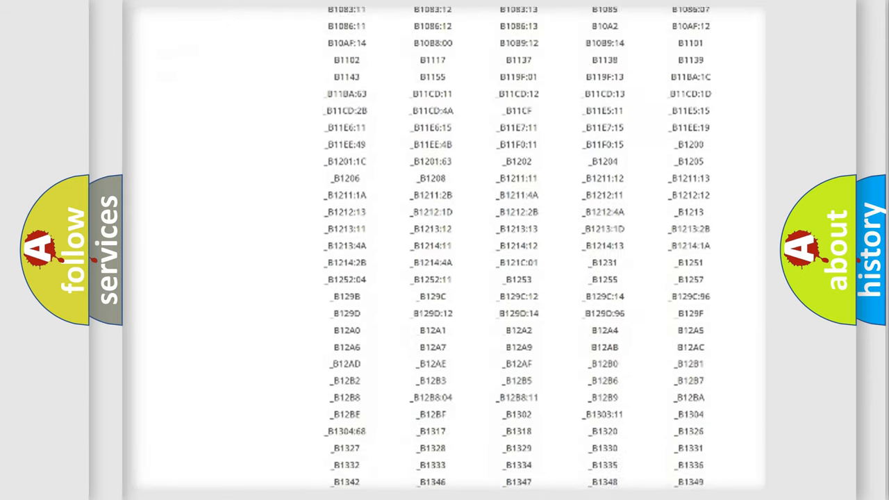
{"action": "scroll", "scroll_direction": "down", "scroll_amount": 3}
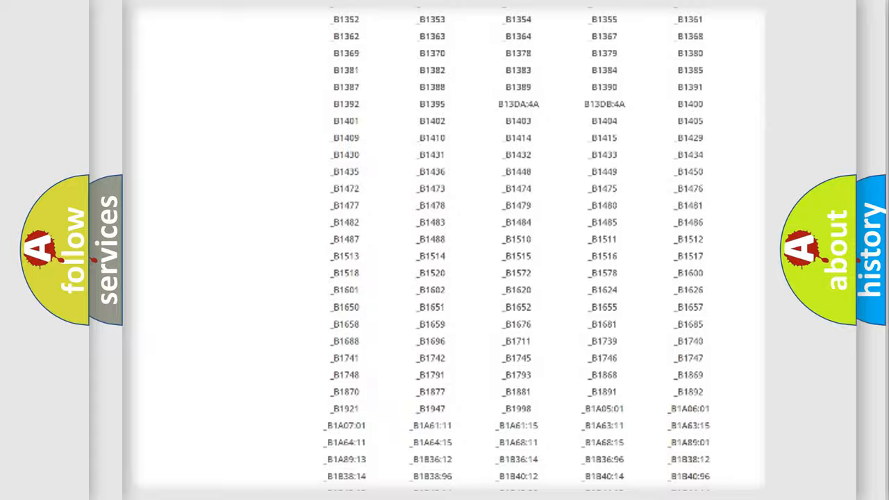